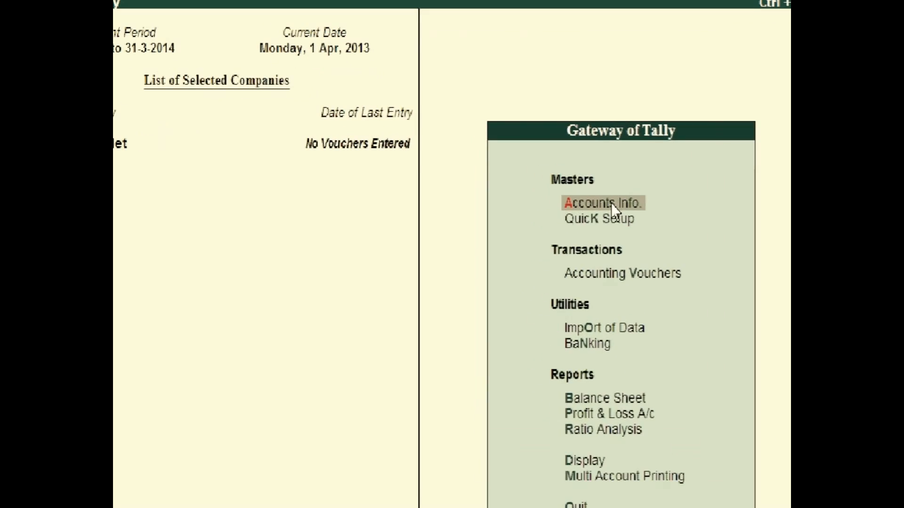
- Go to Accounts Info. > Ledgers > Single Ledger Alter to list the company's ledgers
click(595, 202)
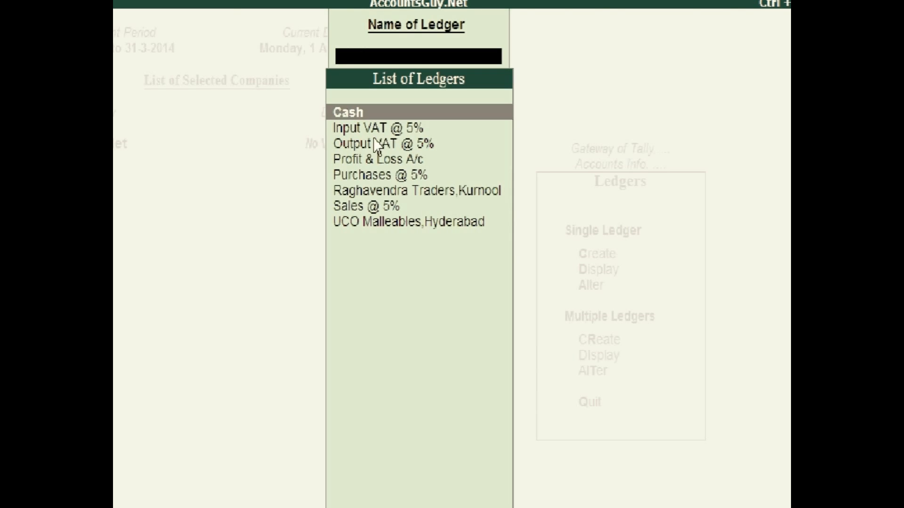
mouse_move(428, 175)
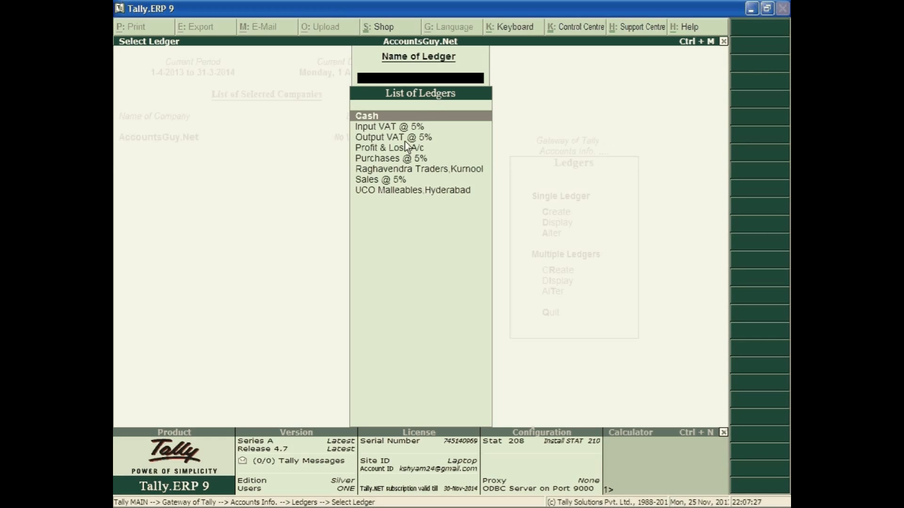
mouse_move(403, 221)
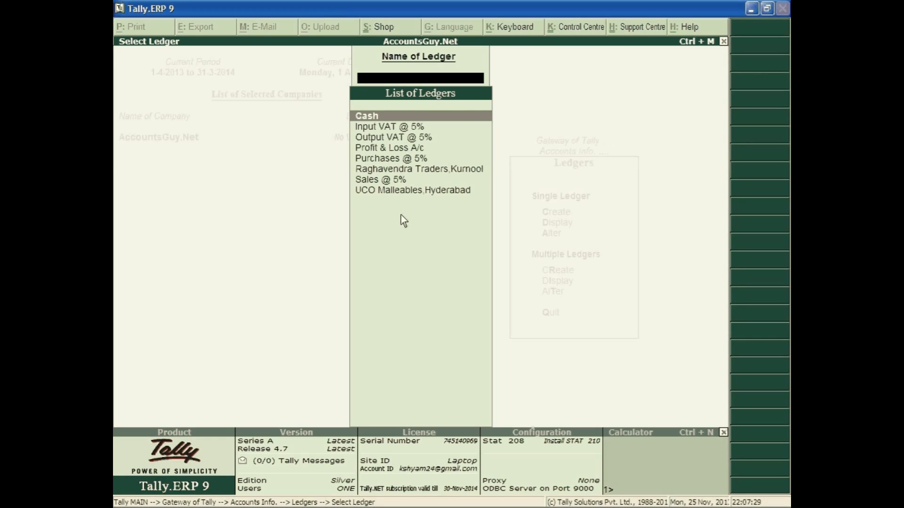
mouse_move(395, 198)
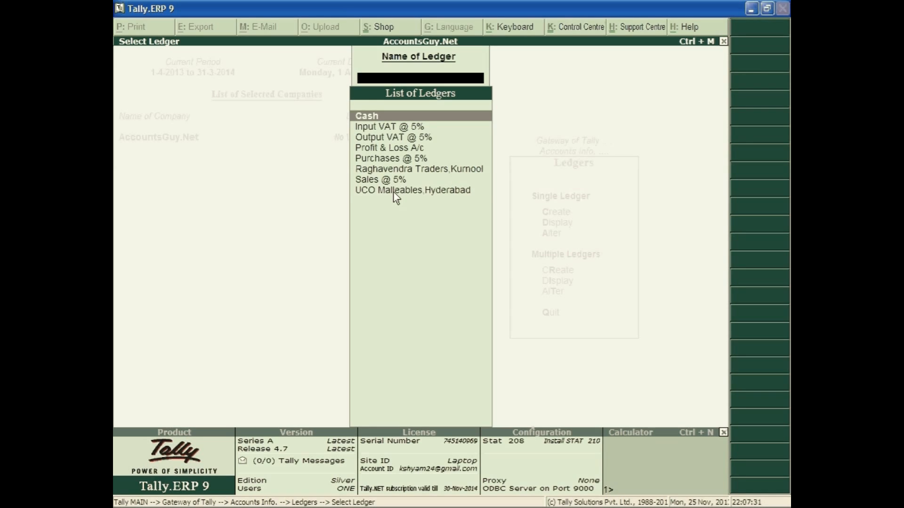
- Delete the UCO Malleables,Hyderabad ledger, confirm Yes, and escape back to Gateway of Tally
click(412, 190)
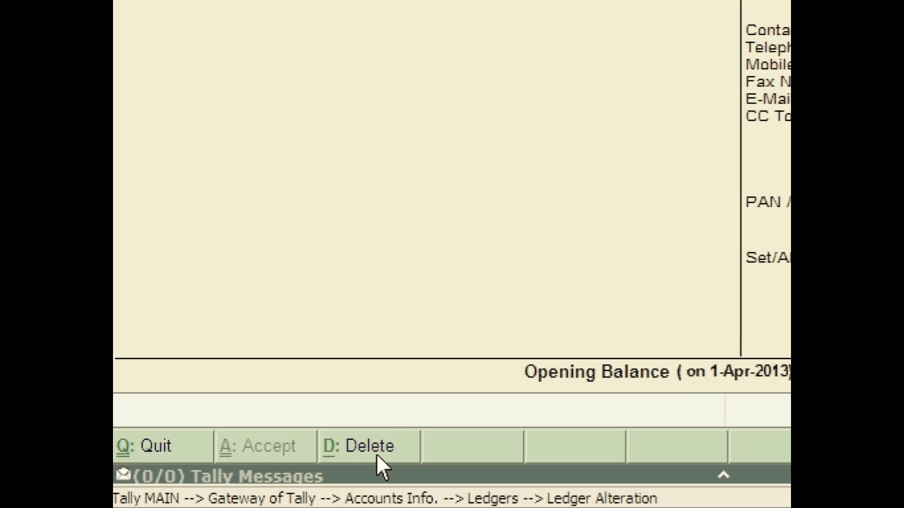
mouse_move(372, 464)
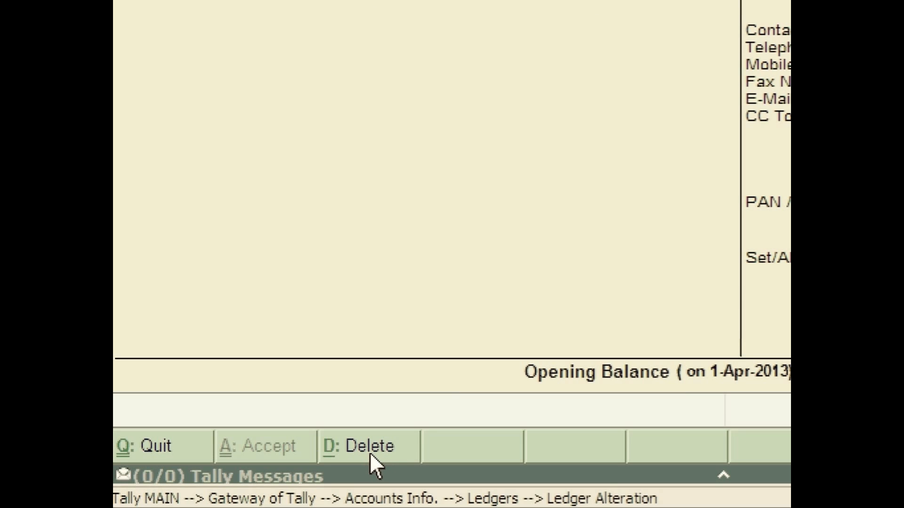
click(352, 446)
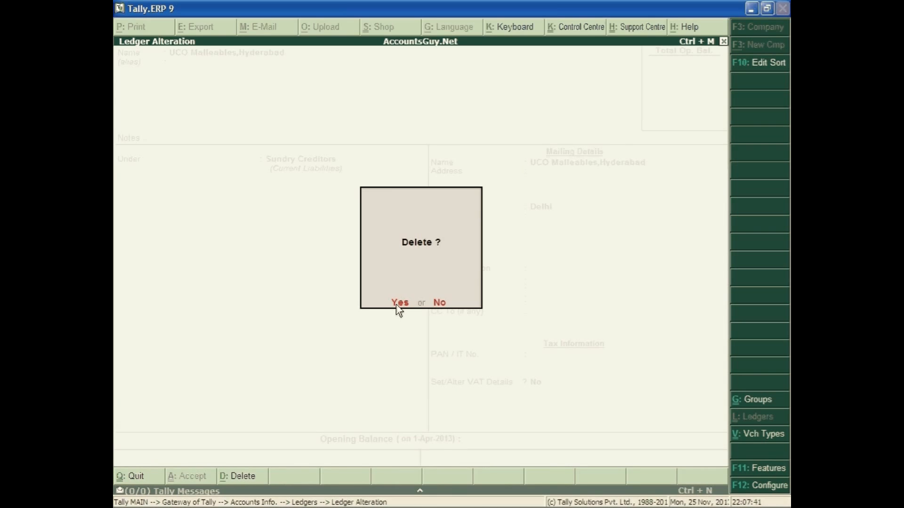
click(398, 303)
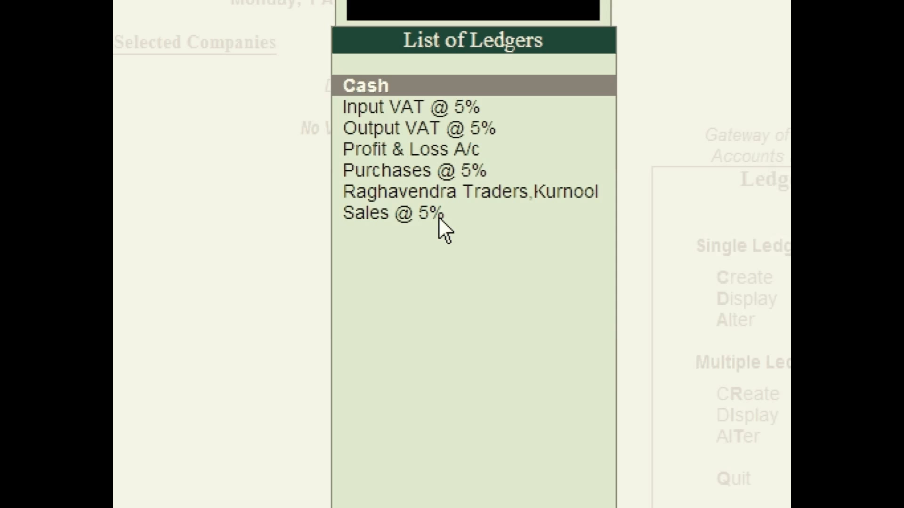
mouse_move(746, 493)
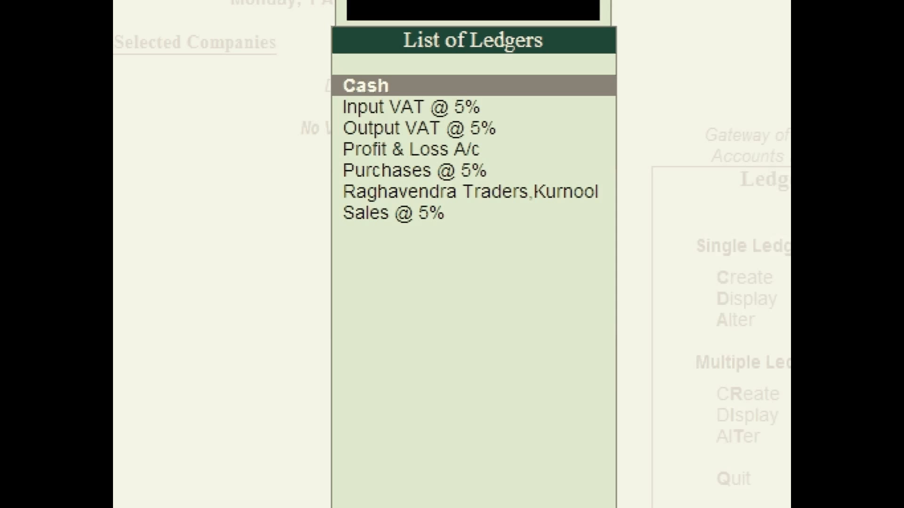
key(Escape)
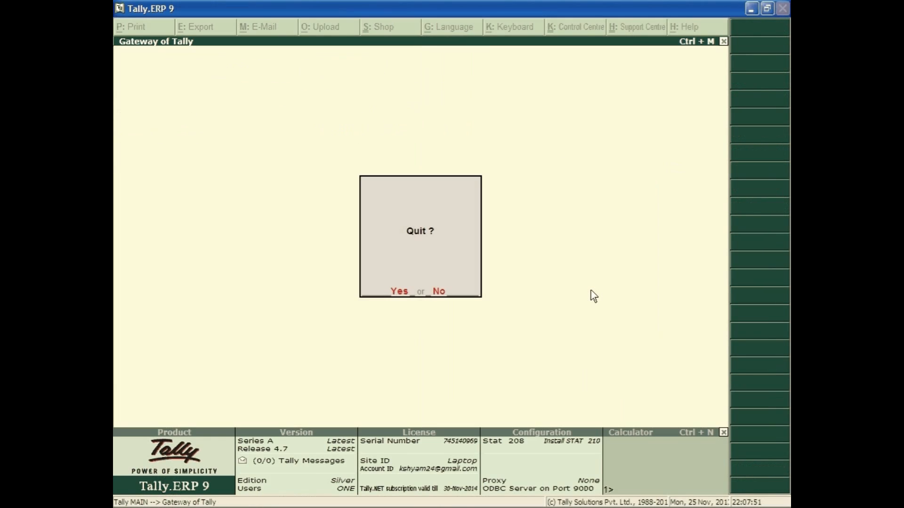
- Stay in the company and start a Sales voucher for party Raghavendra Traders,Kurnool
click(437, 291)
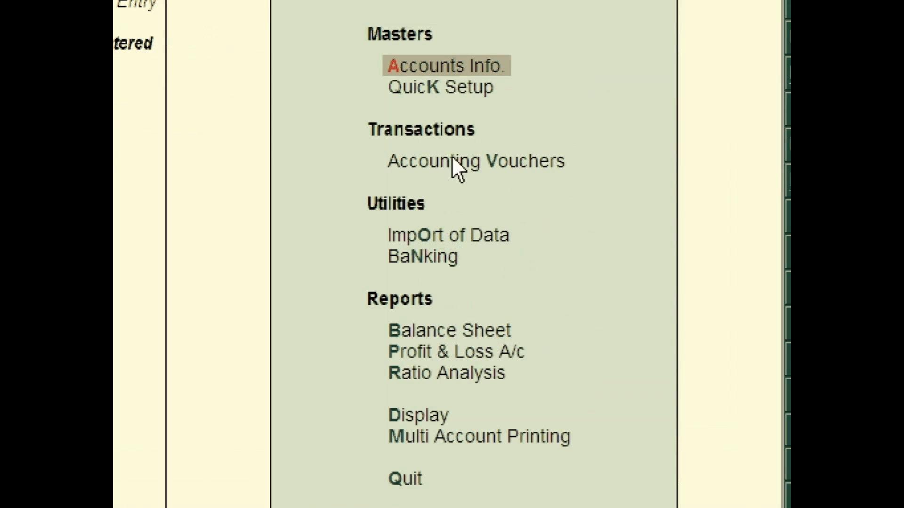
mouse_move(496, 175)
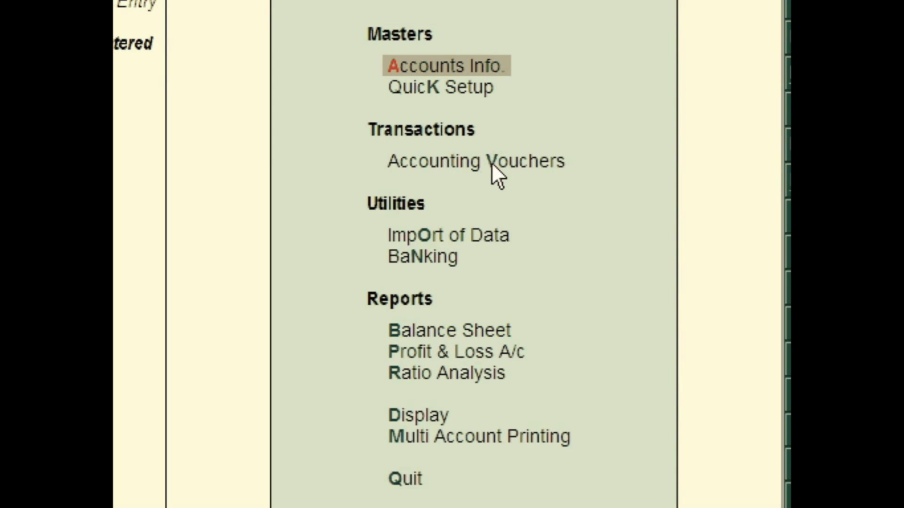
click(476, 161)
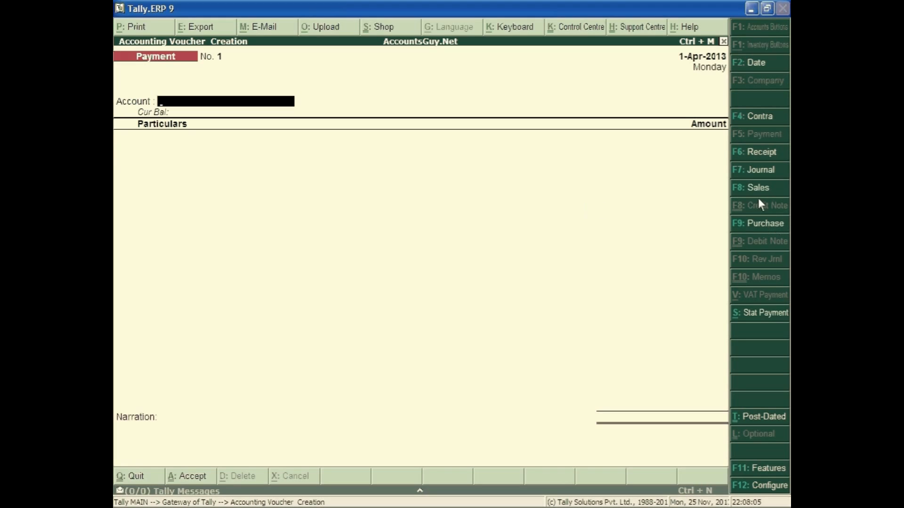
mouse_move(758, 196)
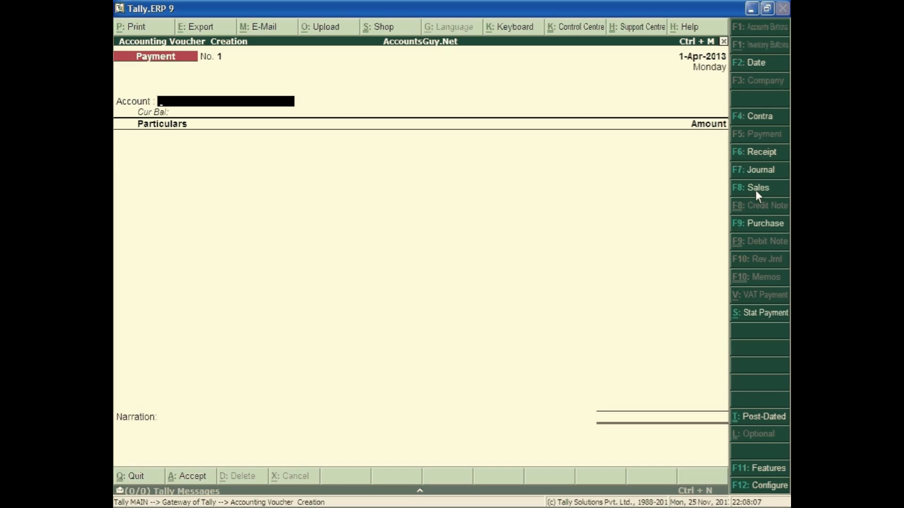
click(757, 188)
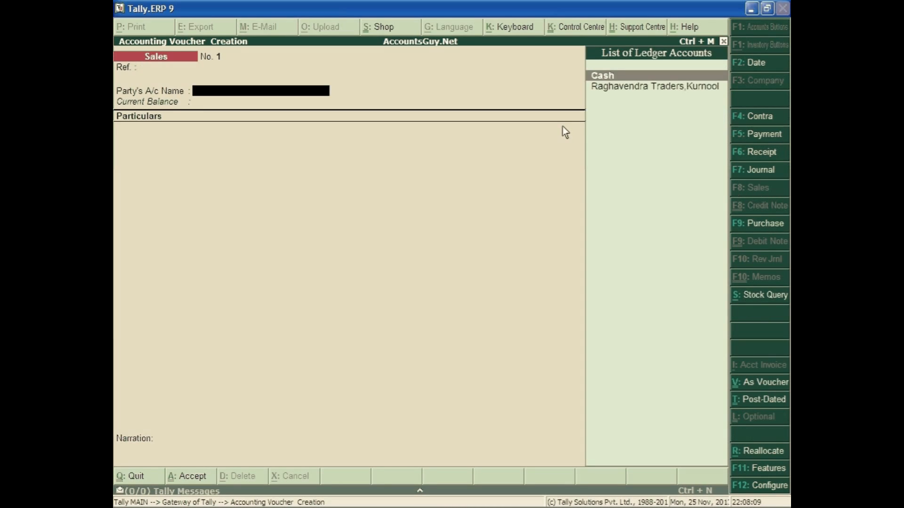
click(654, 86)
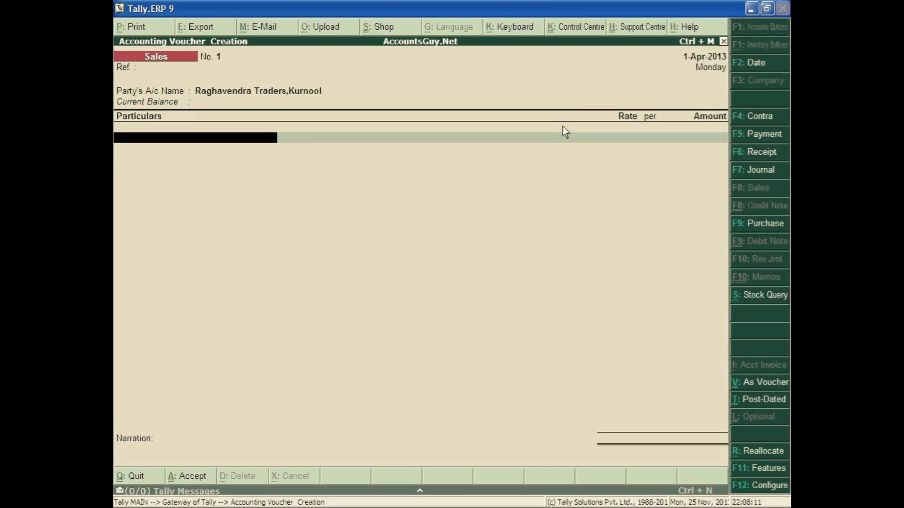
mouse_move(286, 96)
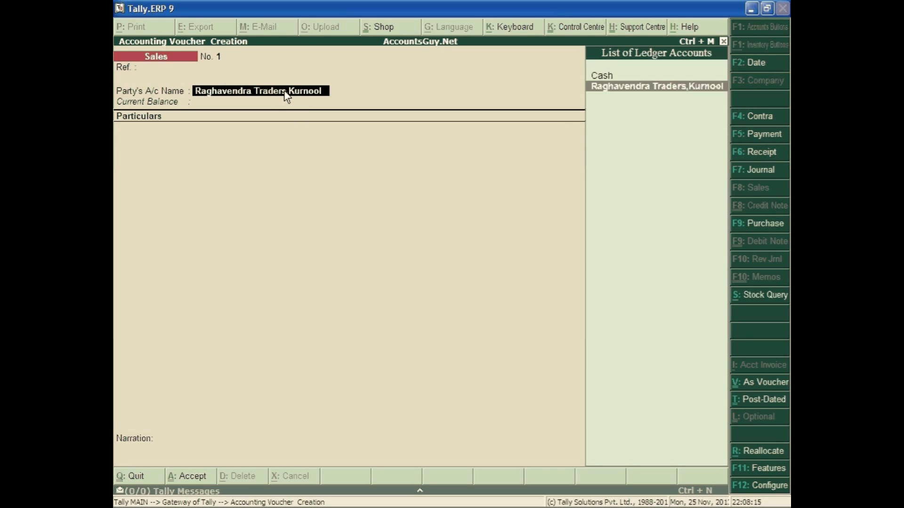
- Open Raghavendra Traders,Kurnool in Ledger Alteration and delete it, confirming Yes
click(656, 86)
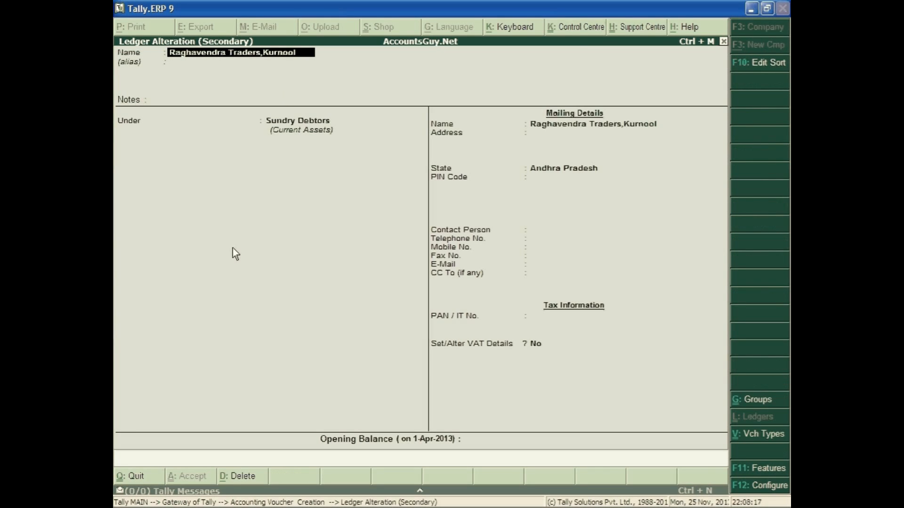
mouse_move(218, 172)
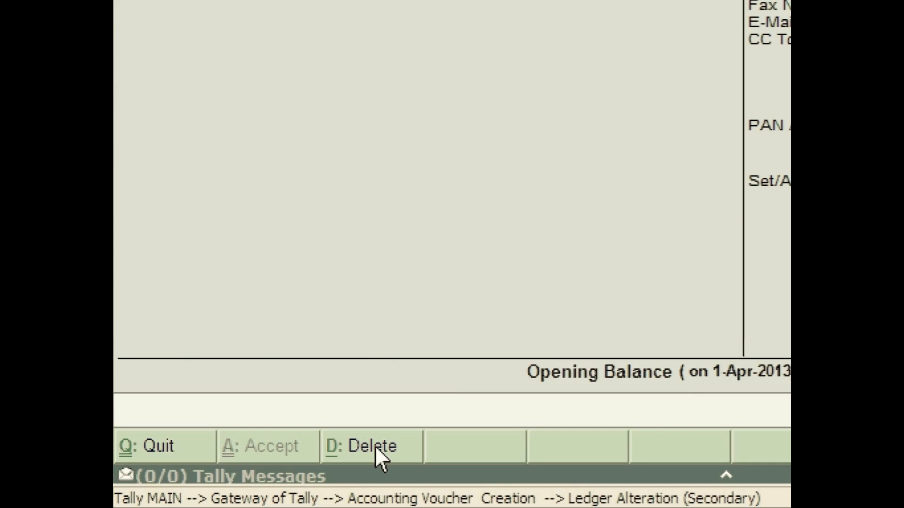
click(361, 446)
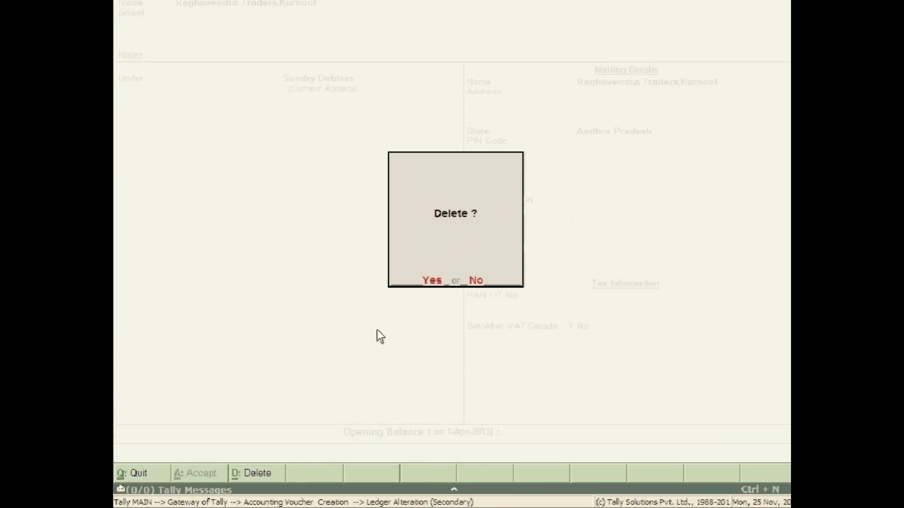
click(431, 280)
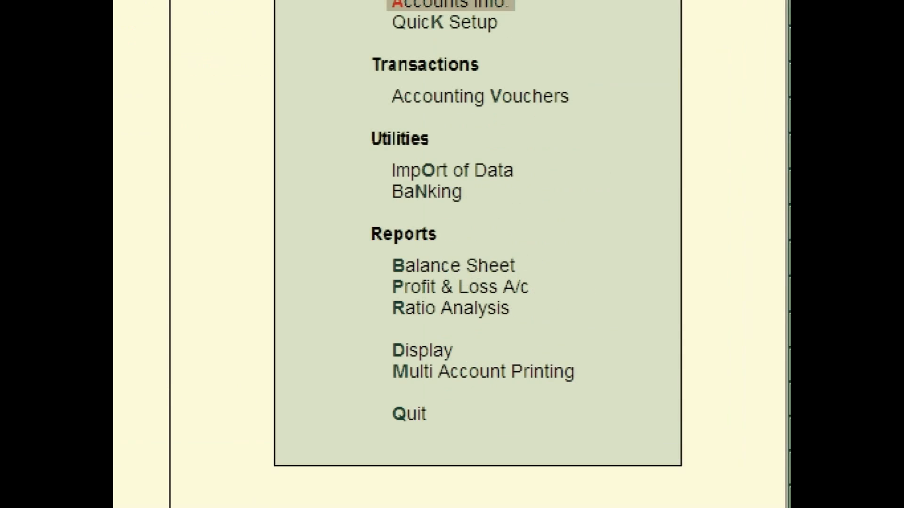
mouse_move(429, 361)
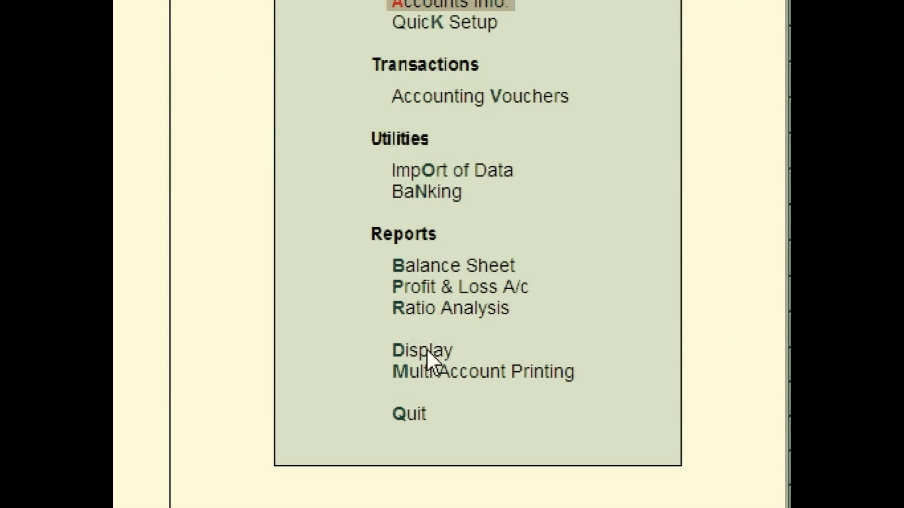
- Open Display > List of Accounts showing 28 groups and 6 ledgers
click(422, 350)
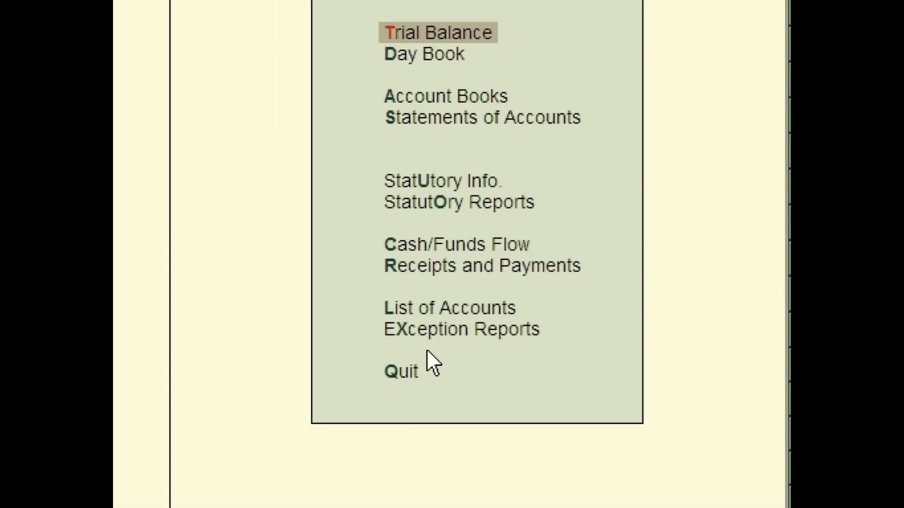
mouse_move(441, 325)
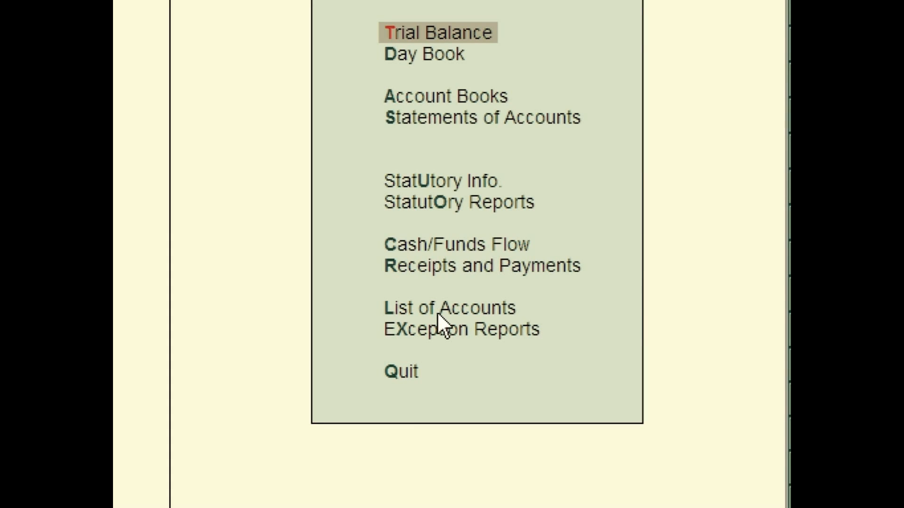
click(448, 307)
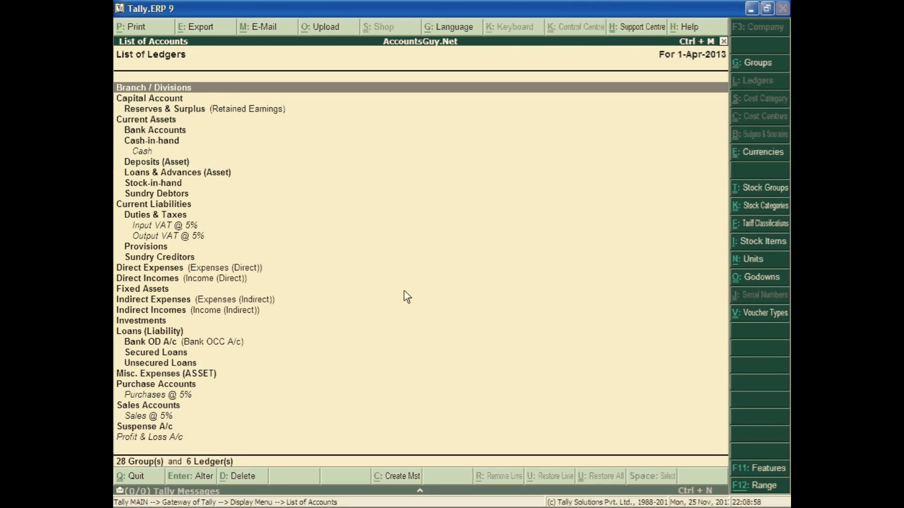
mouse_move(757, 69)
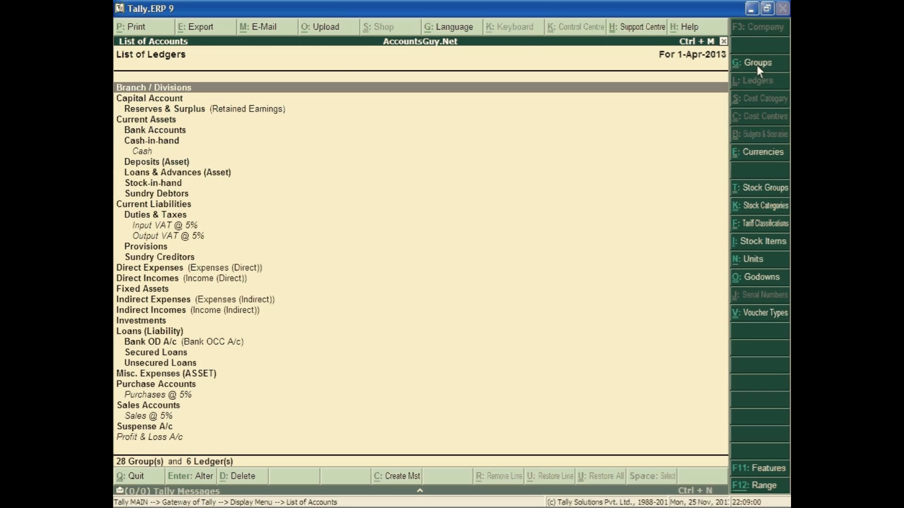
- Delete Input VAT @ 5% from List of Accounts and mark Output VAT @ 5%
click(757, 62)
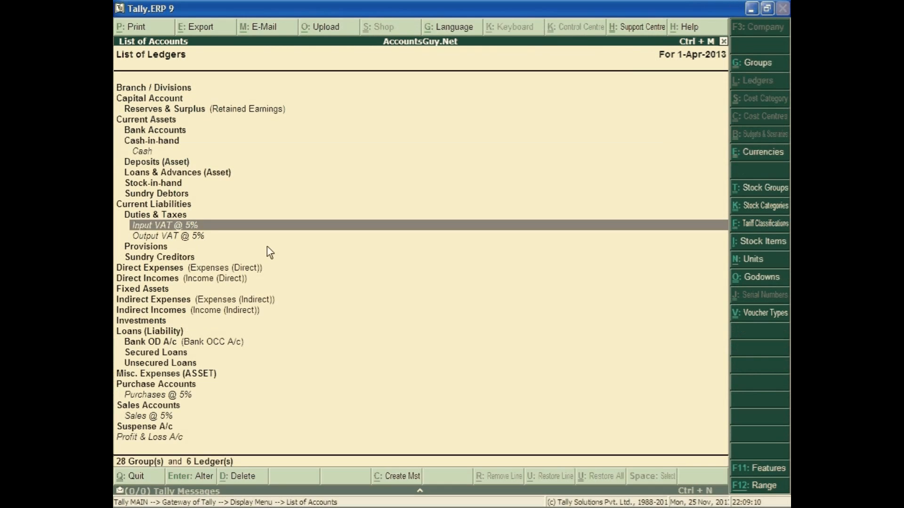
mouse_move(251, 245)
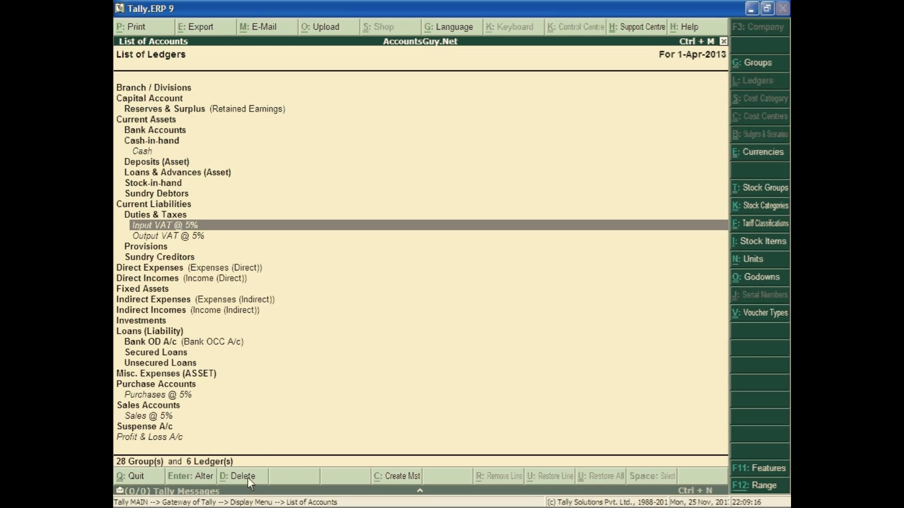
click(237, 476)
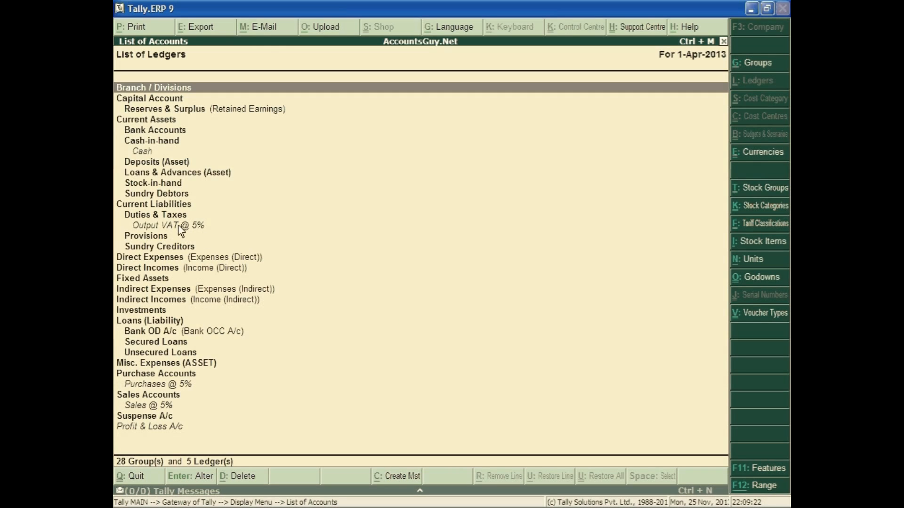
click(167, 226)
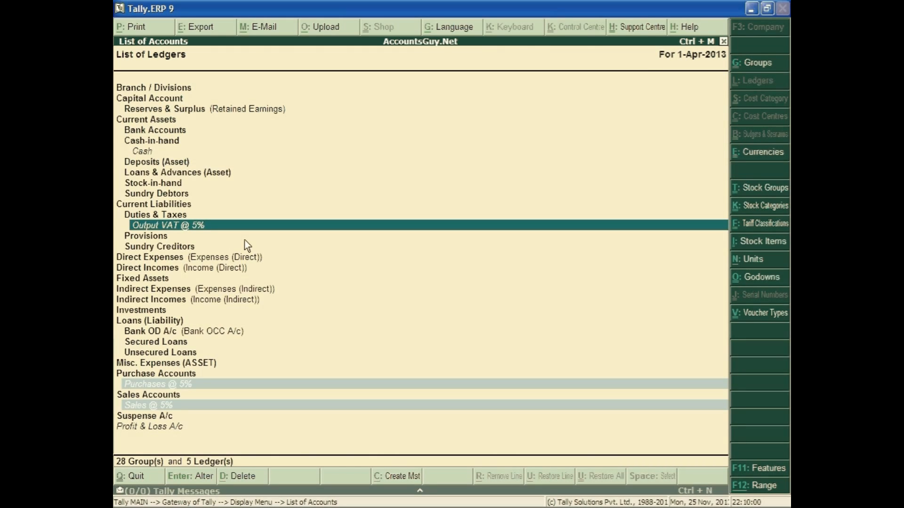
mouse_move(203, 440)
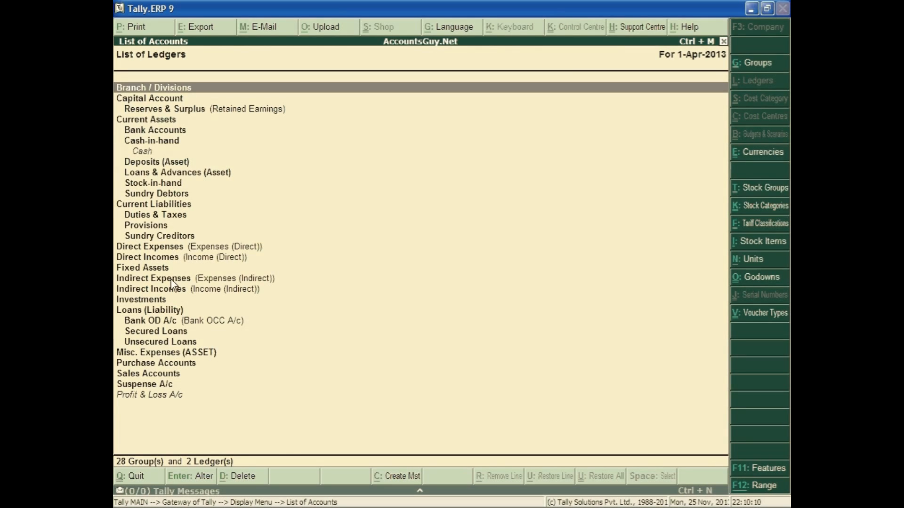
mouse_move(406, 317)
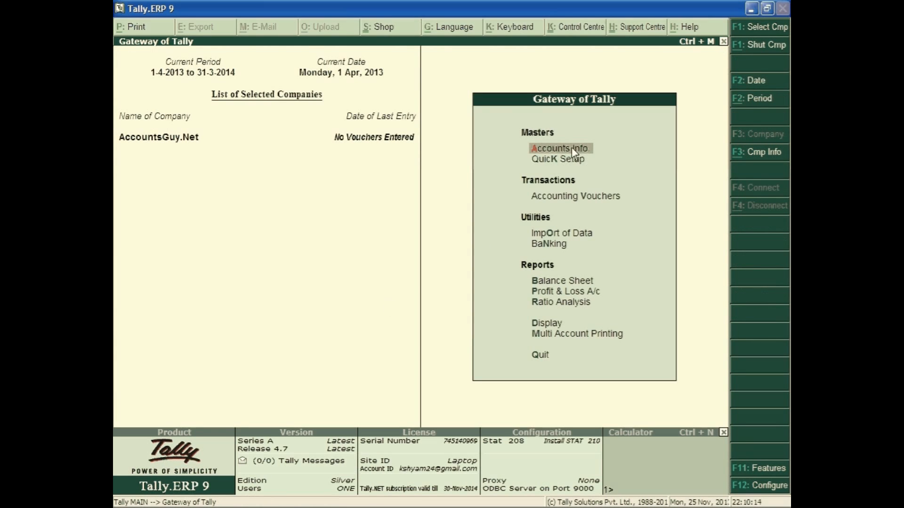
- Confirm only Cash and Profit & Loss A/c remain, then open the Display menu
click(559, 148)
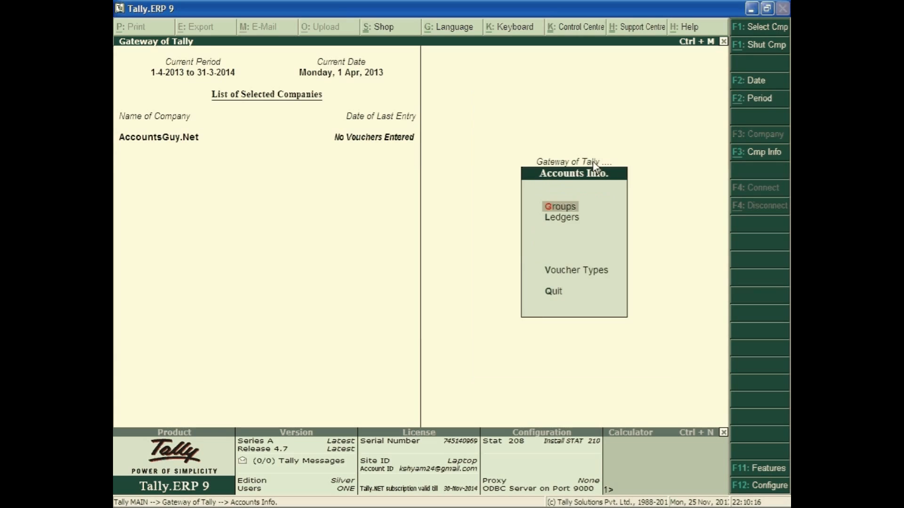
click(560, 216)
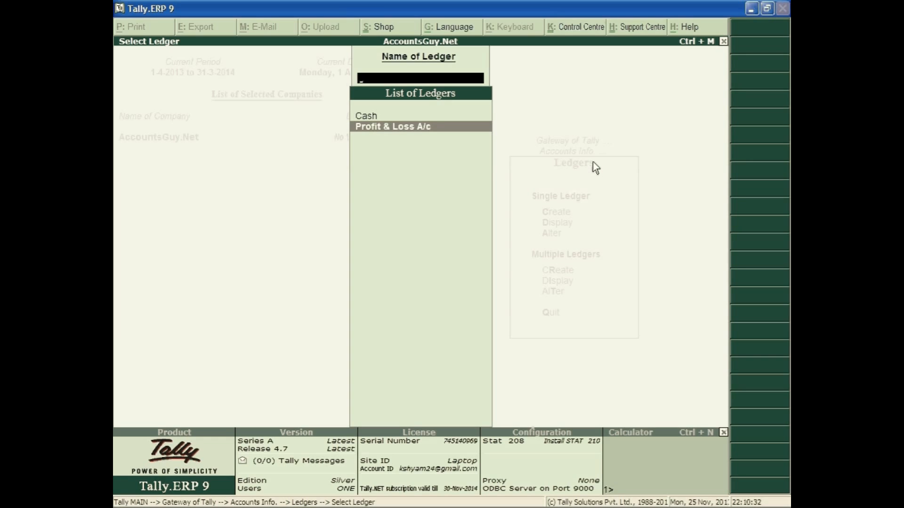
key(Escape)
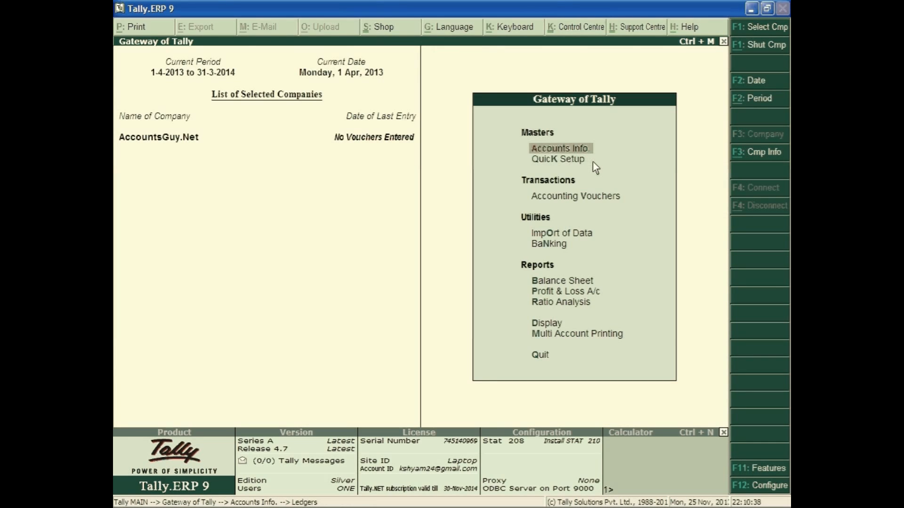
click(575, 195)
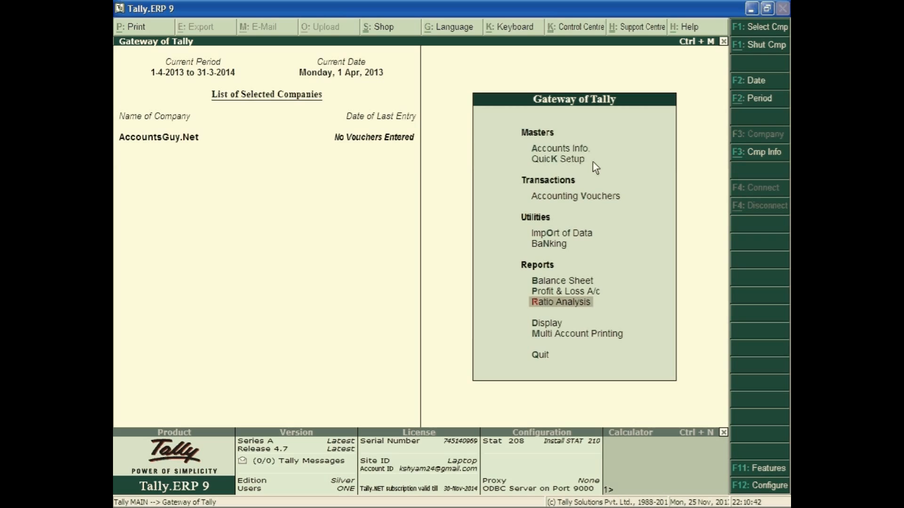
click(546, 323)
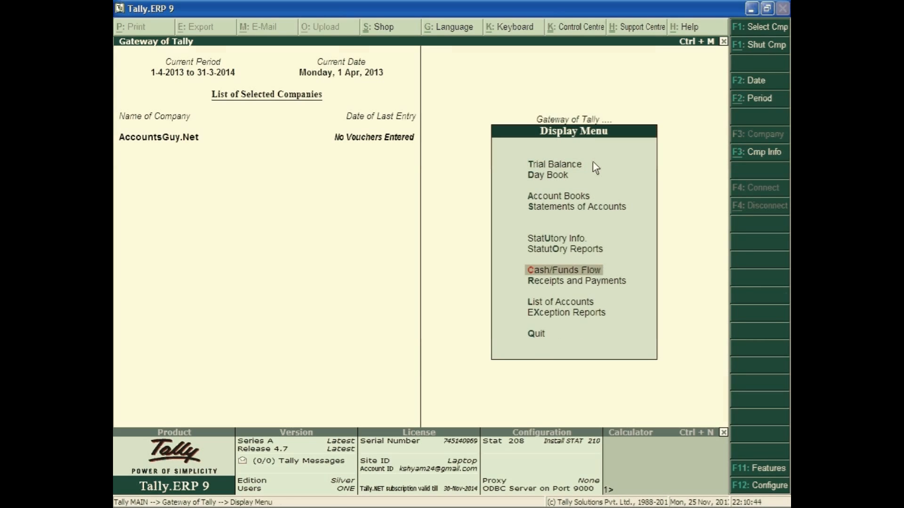